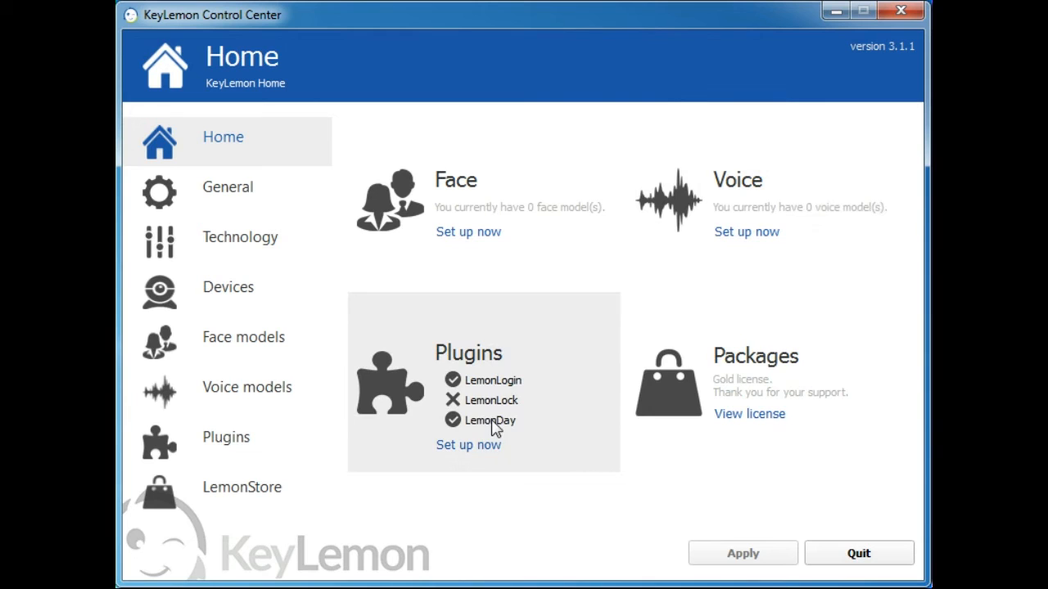
mouse_move(696, 406)
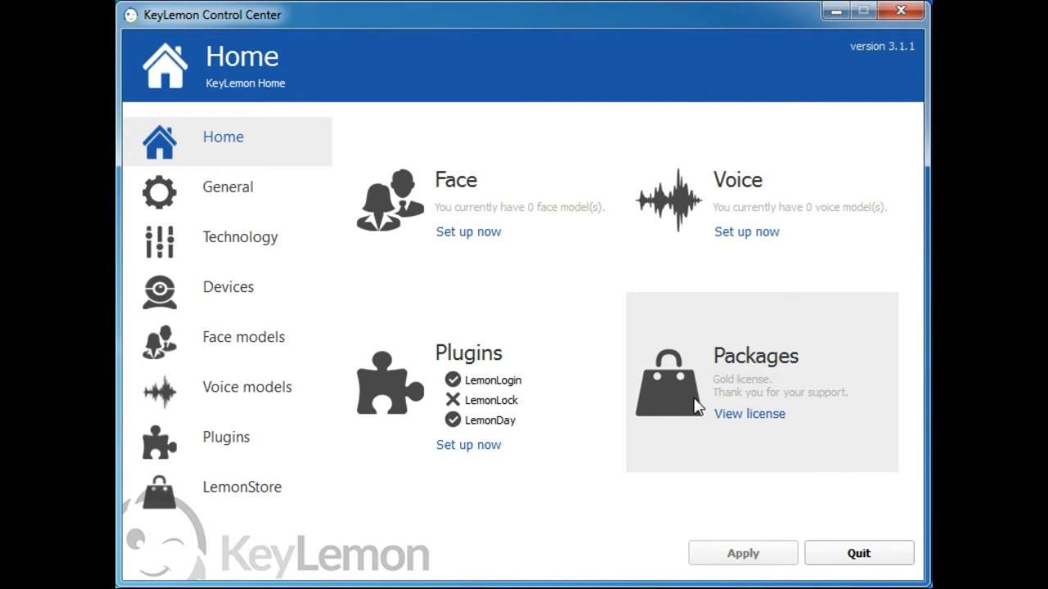
- Show the General settings page with English interface language and daily update checks
click(227, 186)
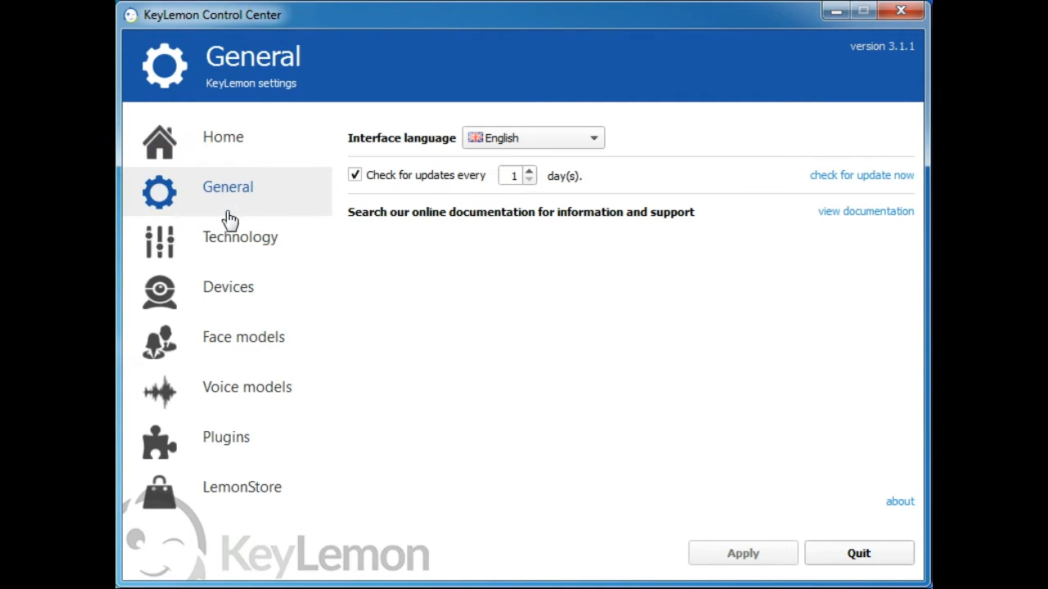
- Set Technology security level to High and enable eye blink detection with one blink
click(239, 236)
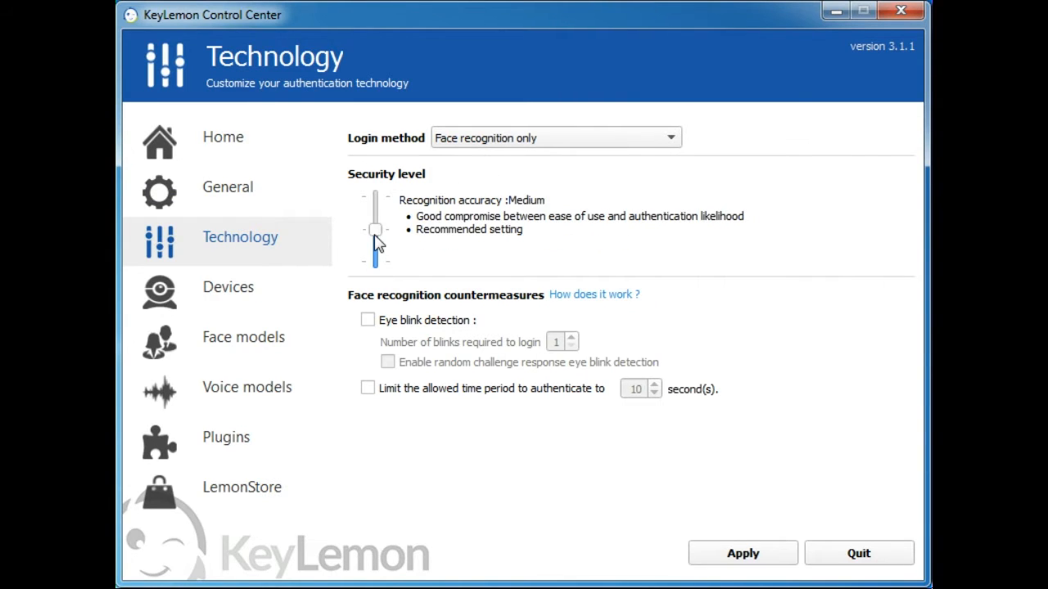
drag(373, 229, 373, 196)
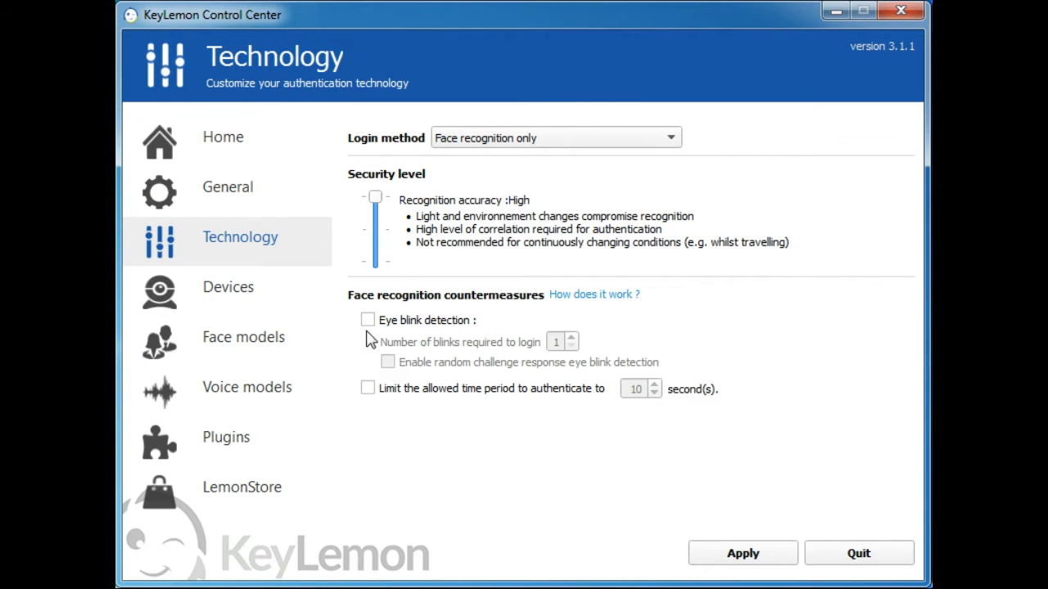
click(366, 319)
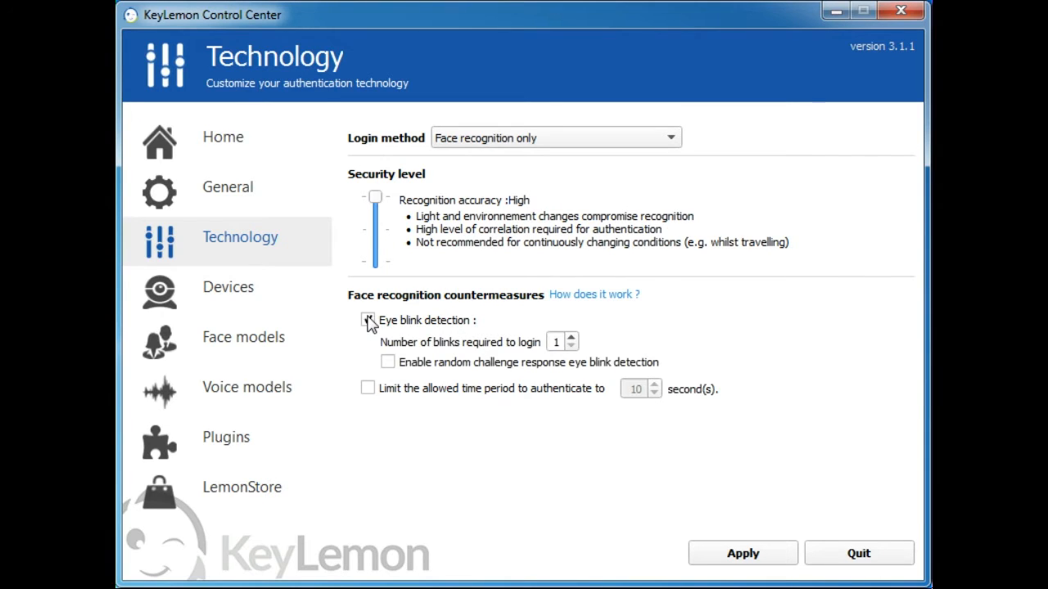
click(367, 319)
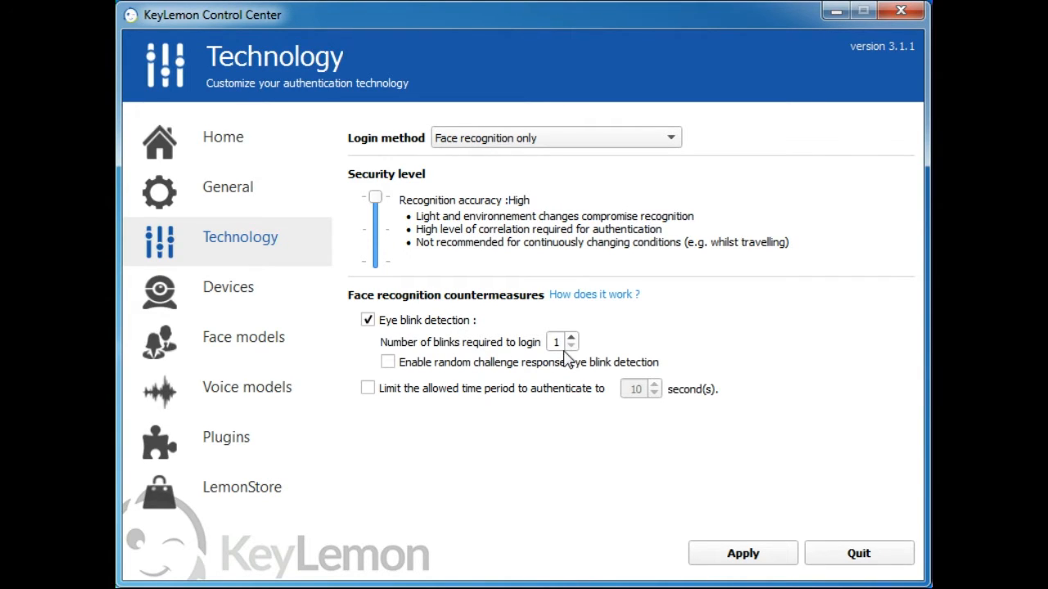
mouse_move(740, 434)
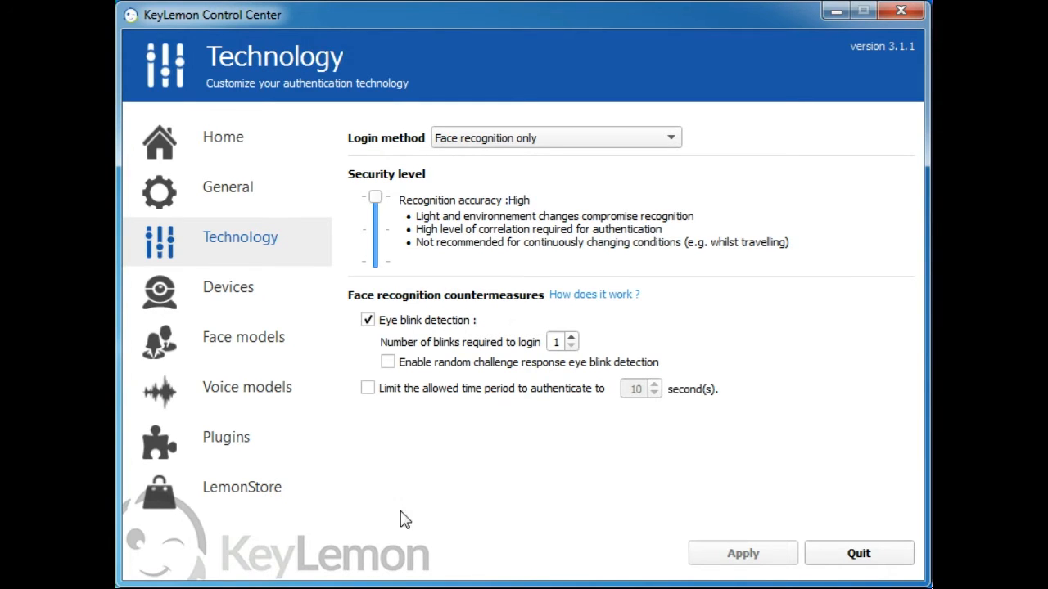
- Review the Devices settings and show the empty Face models page
click(229, 287)
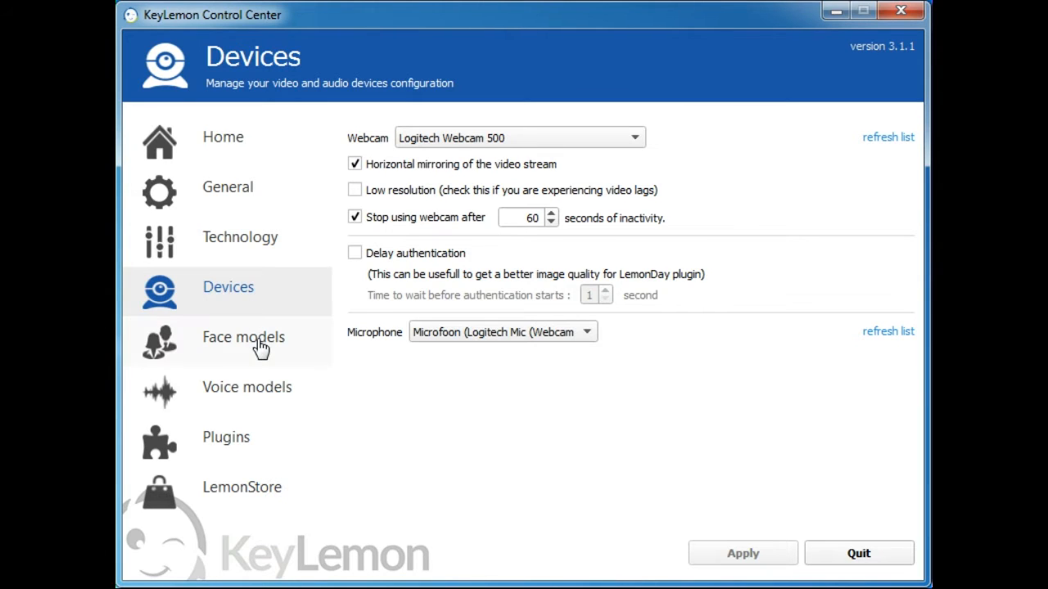
click(243, 338)
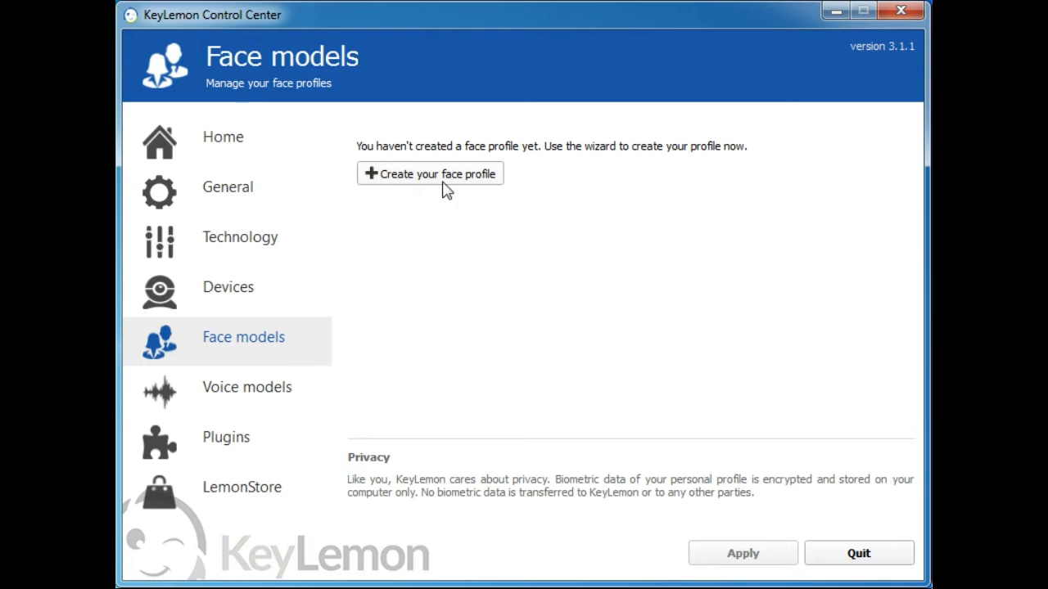
- Create a first webcam face model linked to the Windows account password and finish the wizard
click(429, 174)
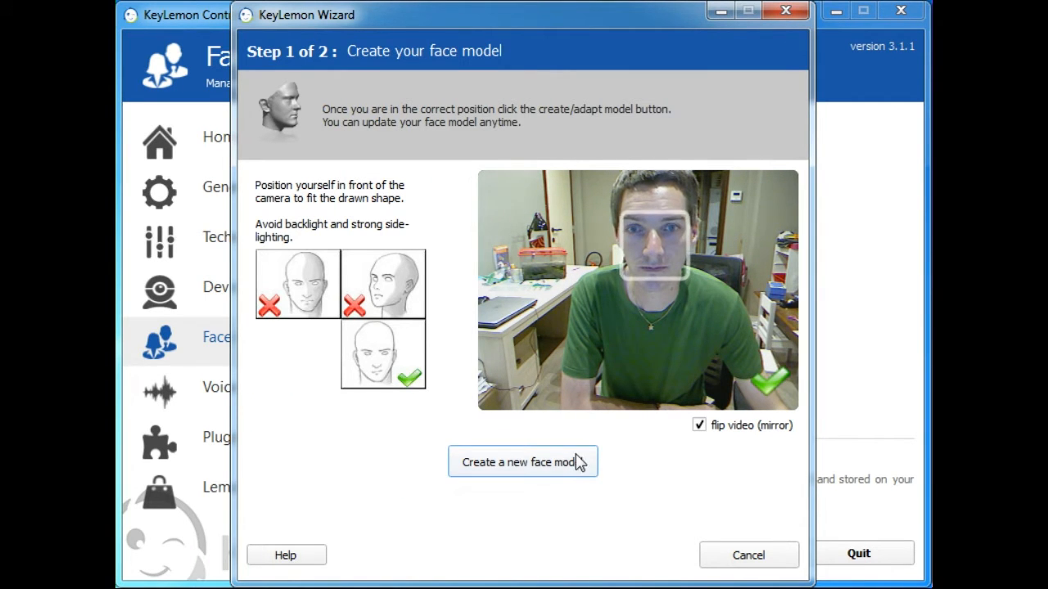
click(522, 462)
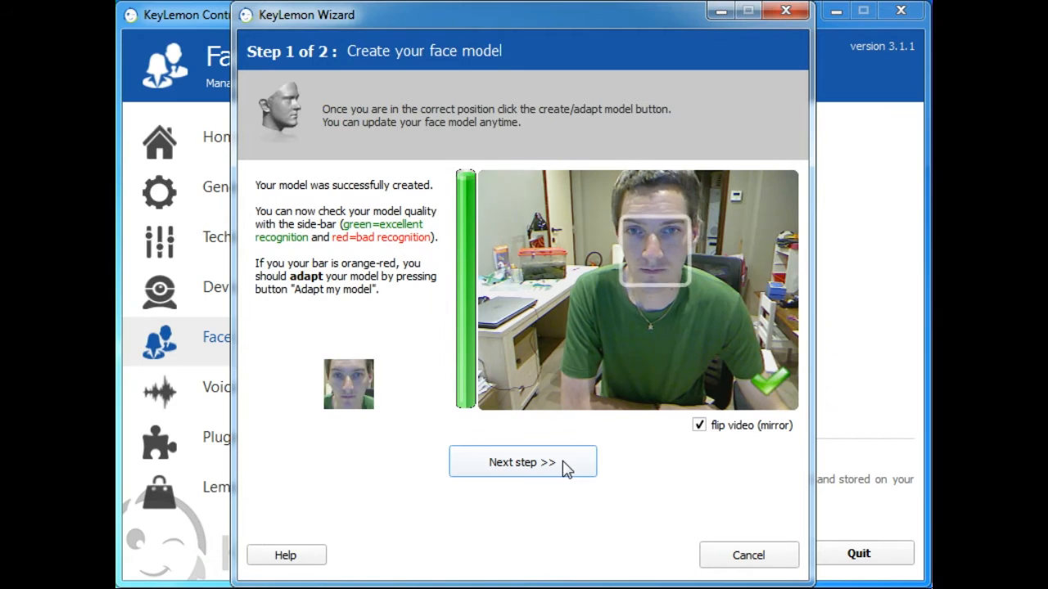
click(522, 462)
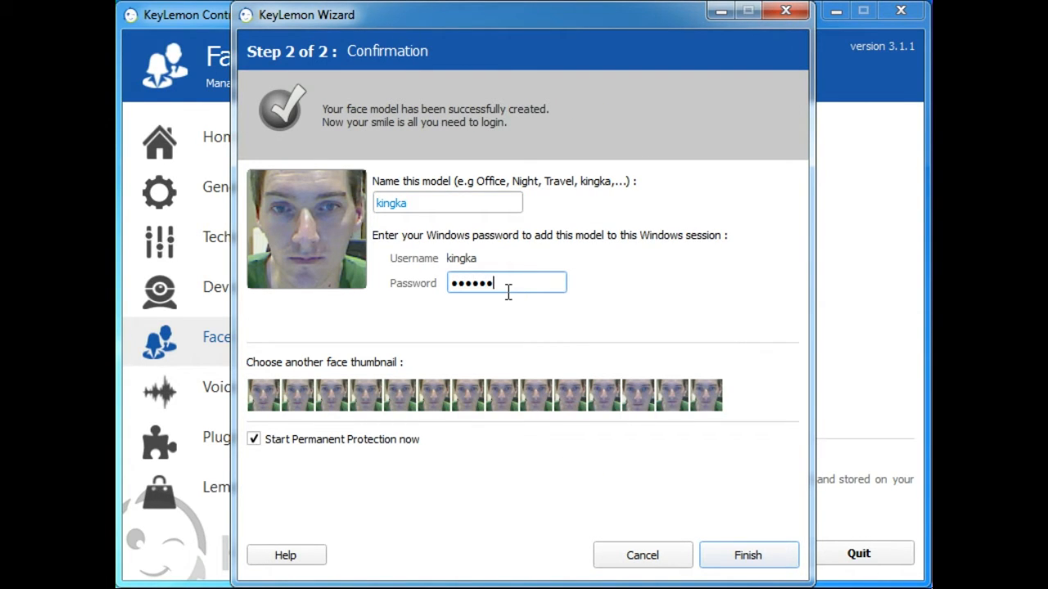
text(••)
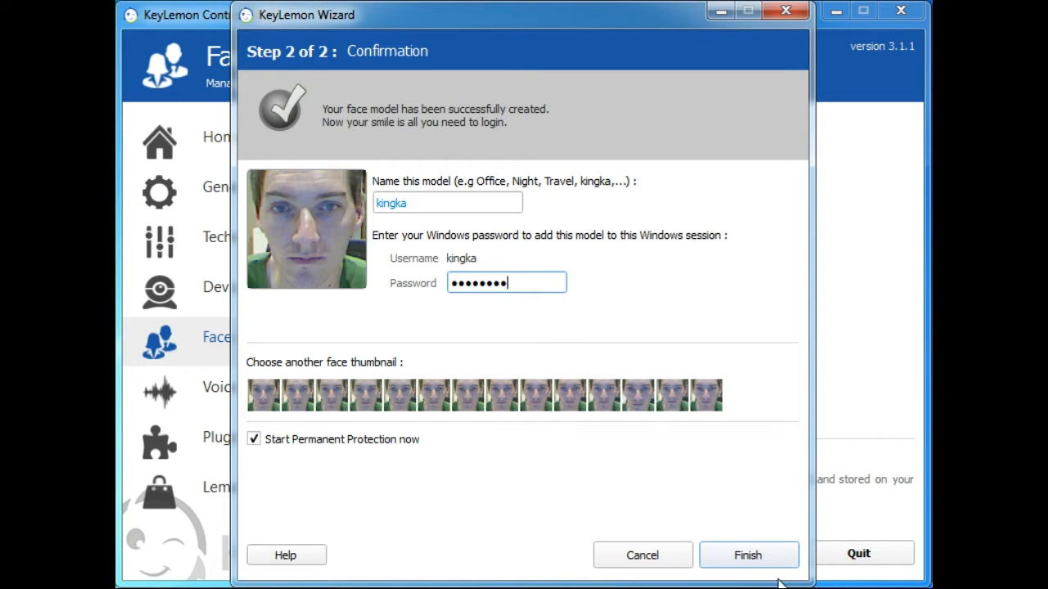
click(747, 555)
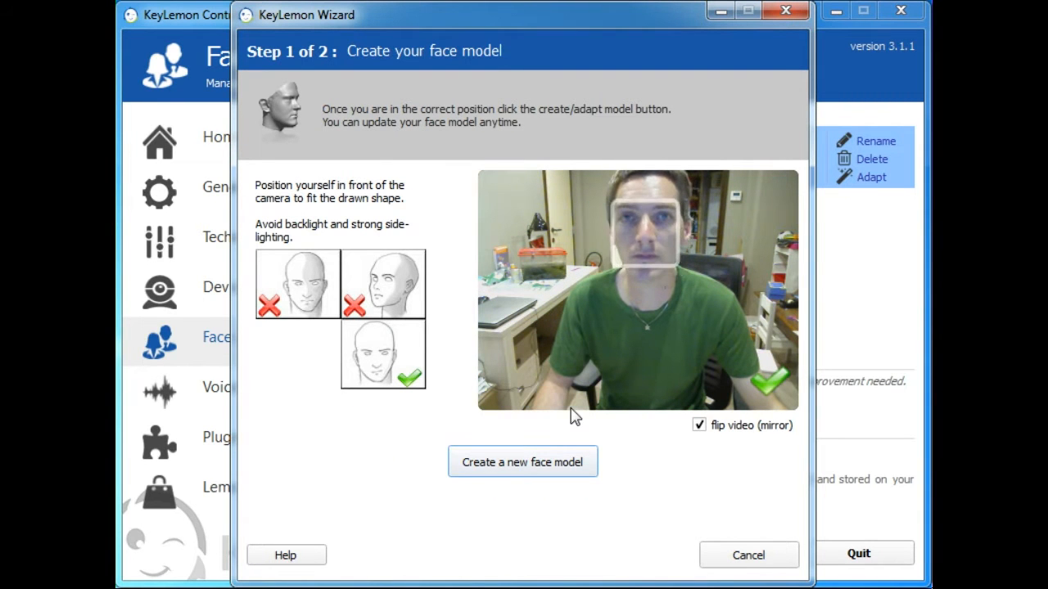
- Capture and finish a second face model named 'kingka 1' linked to the Windows account
click(522, 462)
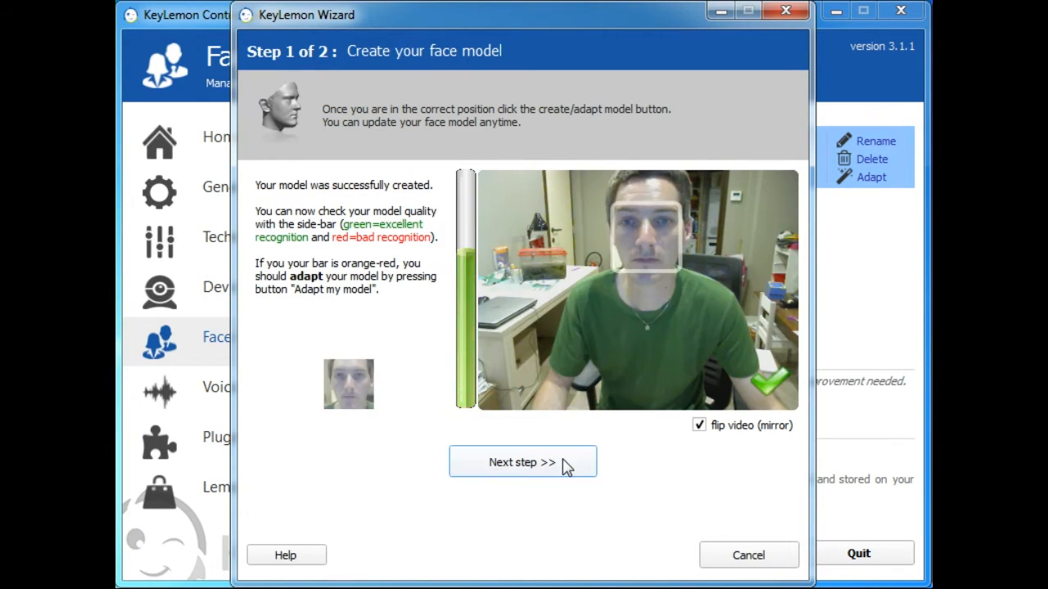
click(522, 462)
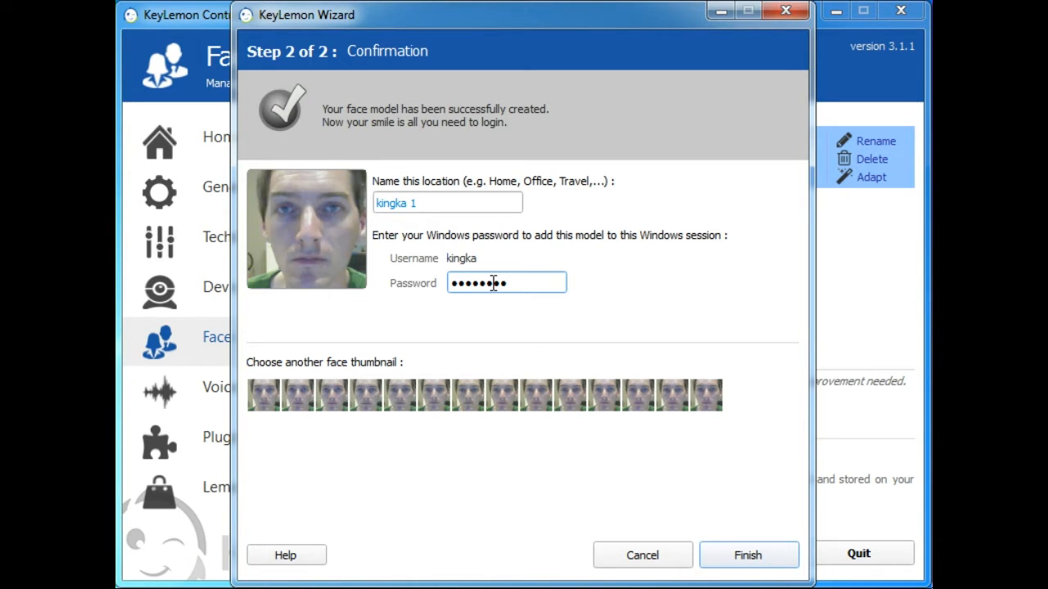
click(746, 556)
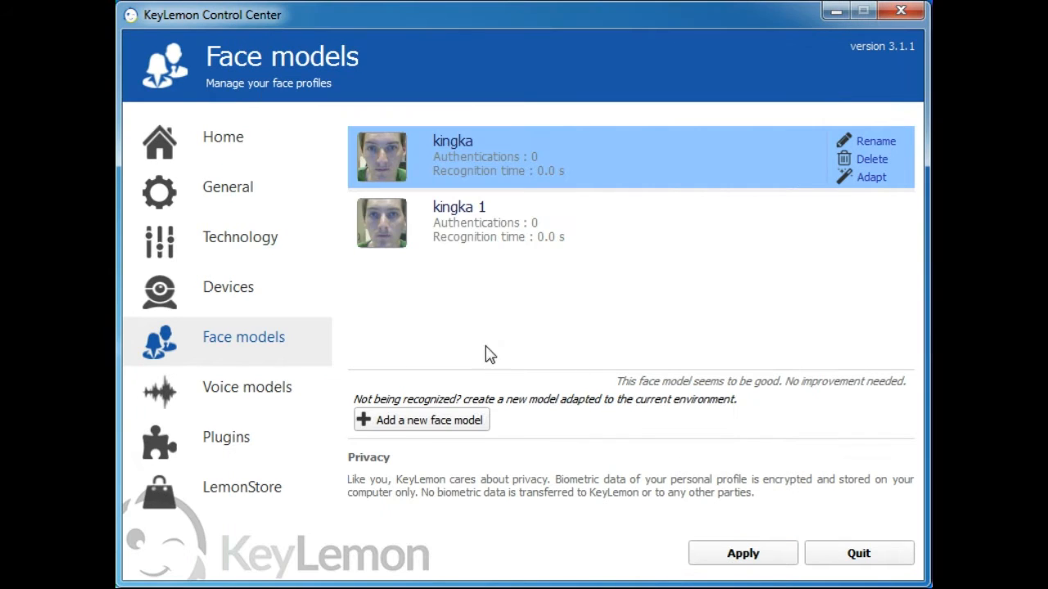
- Capture and save a third face model, 'kingka 2', alongside kingka and kingka 1
click(419, 419)
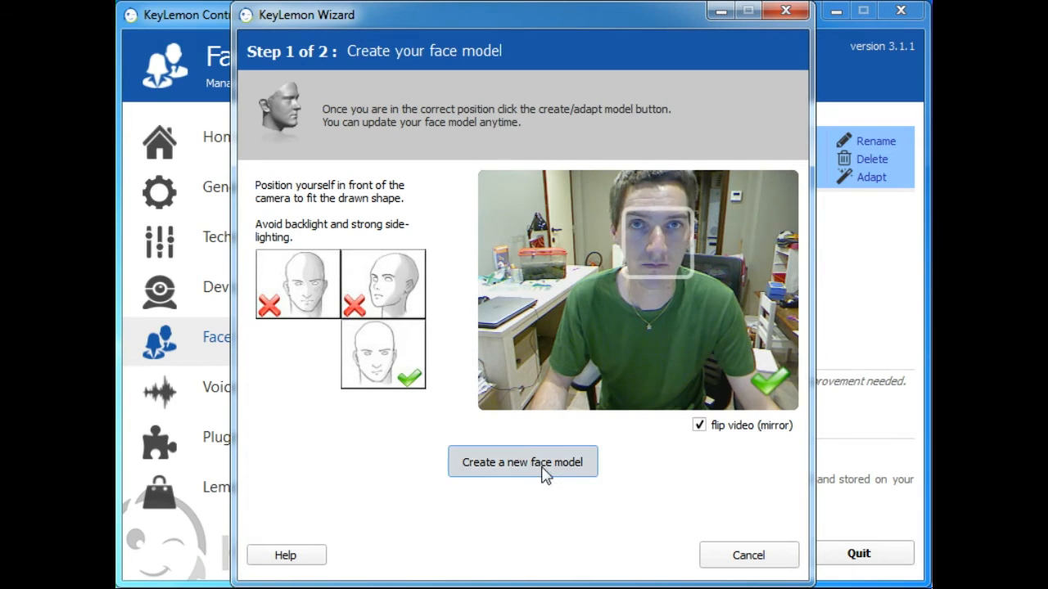
click(522, 462)
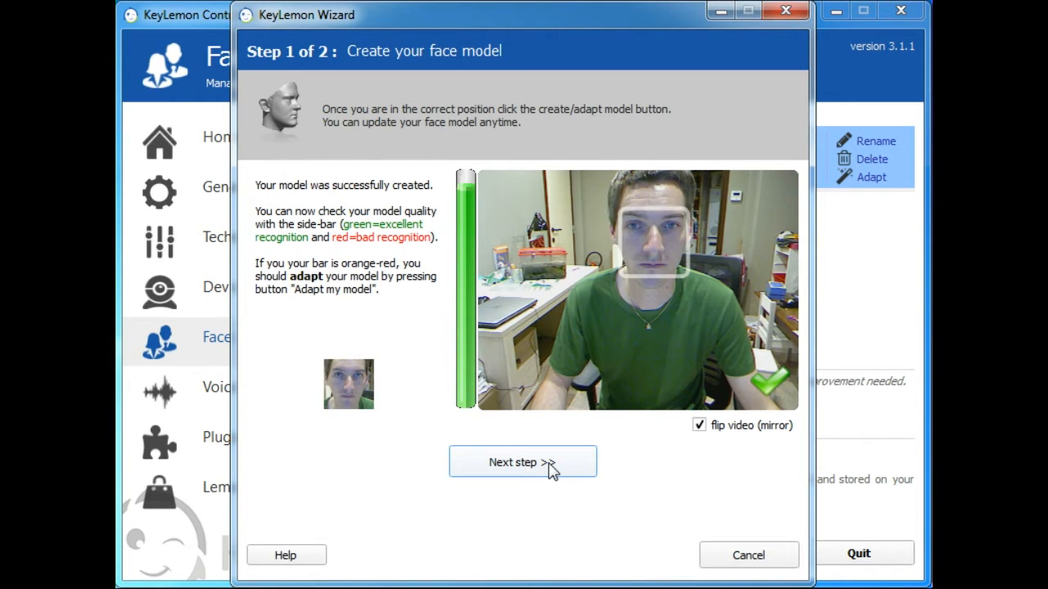
click(522, 462)
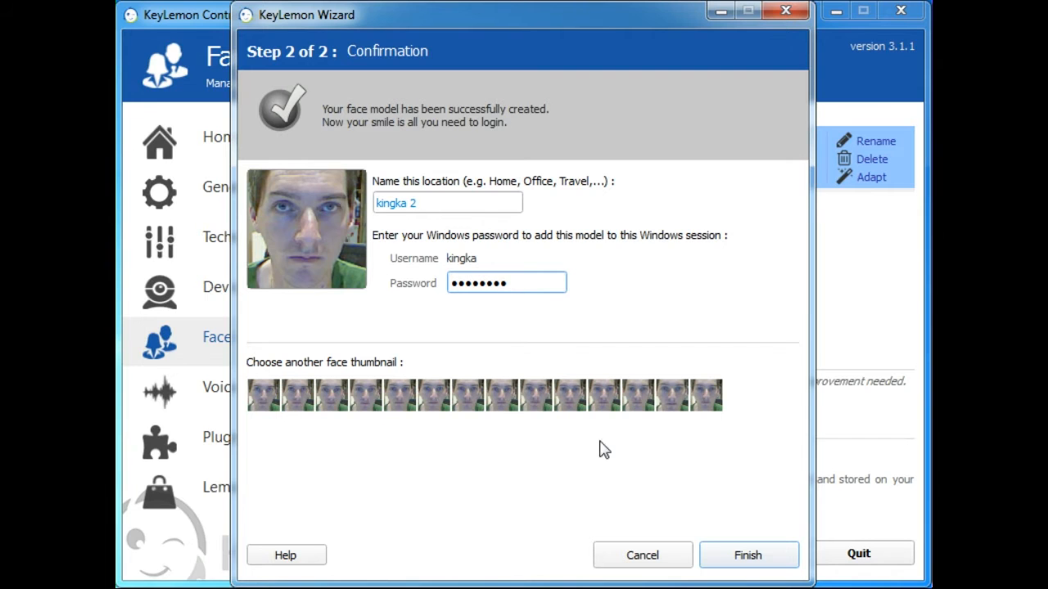
click(747, 555)
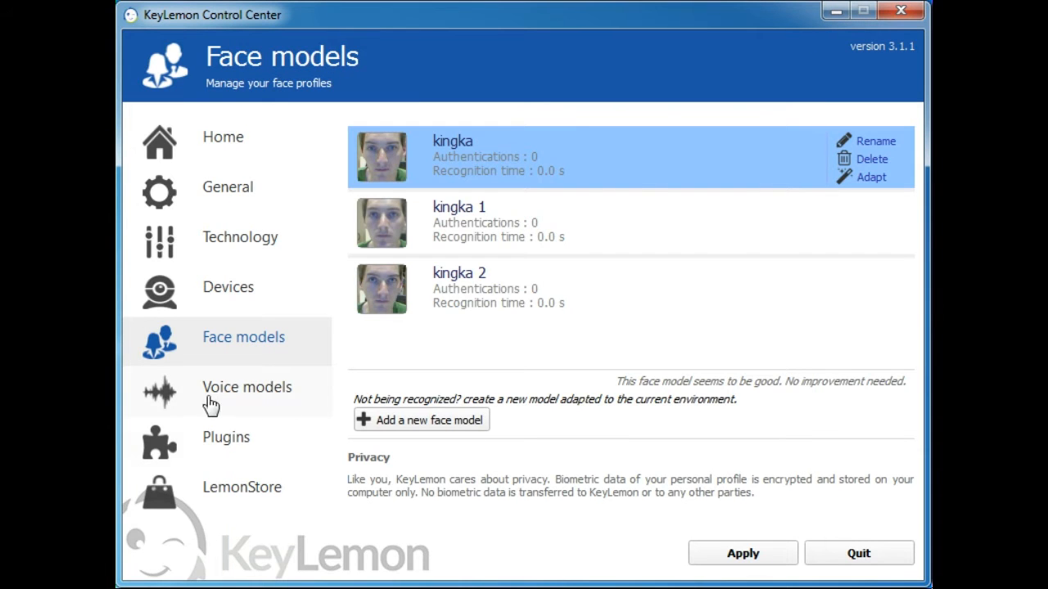
- Show the LemonLogin plugin settings with face login, session unlock and 30-picture hijacker tracking
click(226, 437)
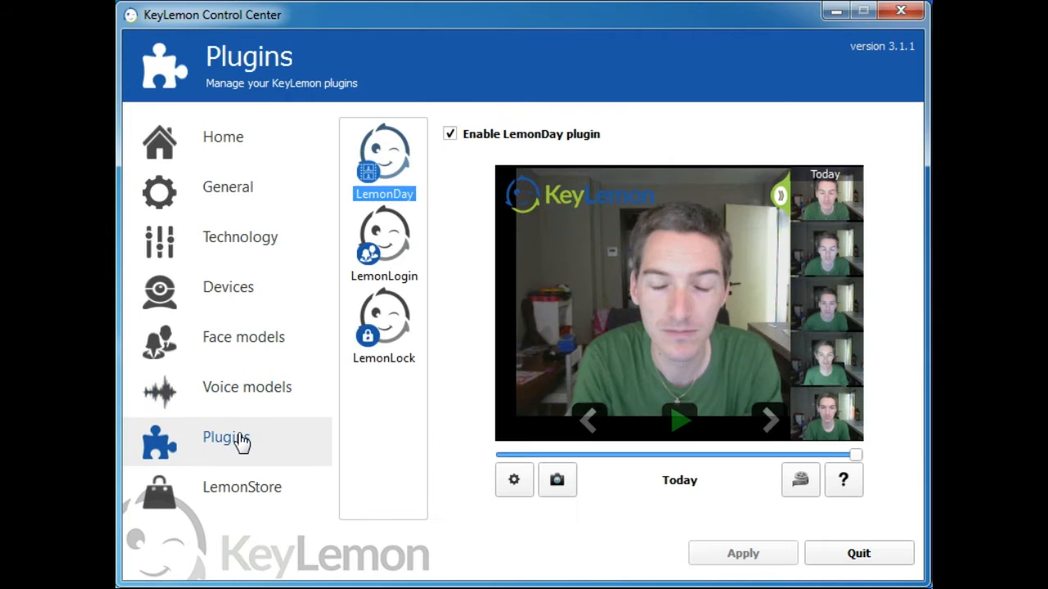
click(383, 242)
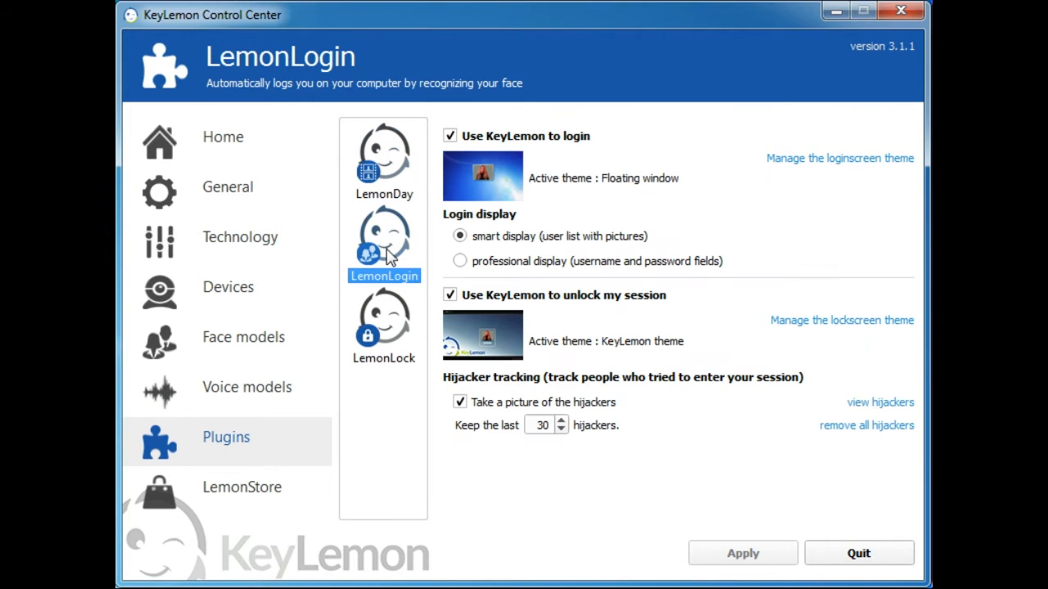
mouse_move(649, 298)
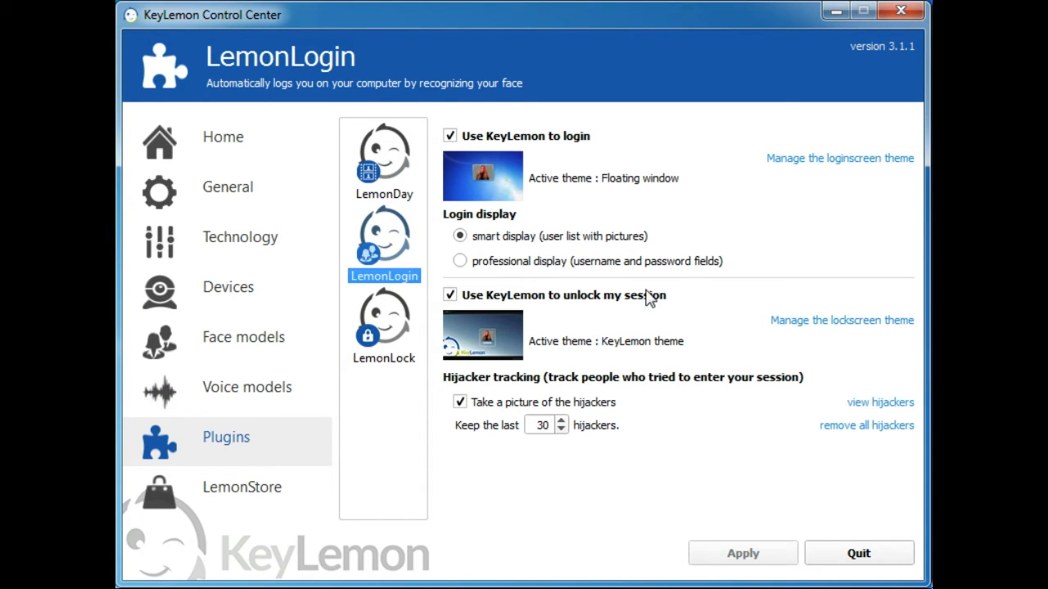
mouse_move(883, 580)
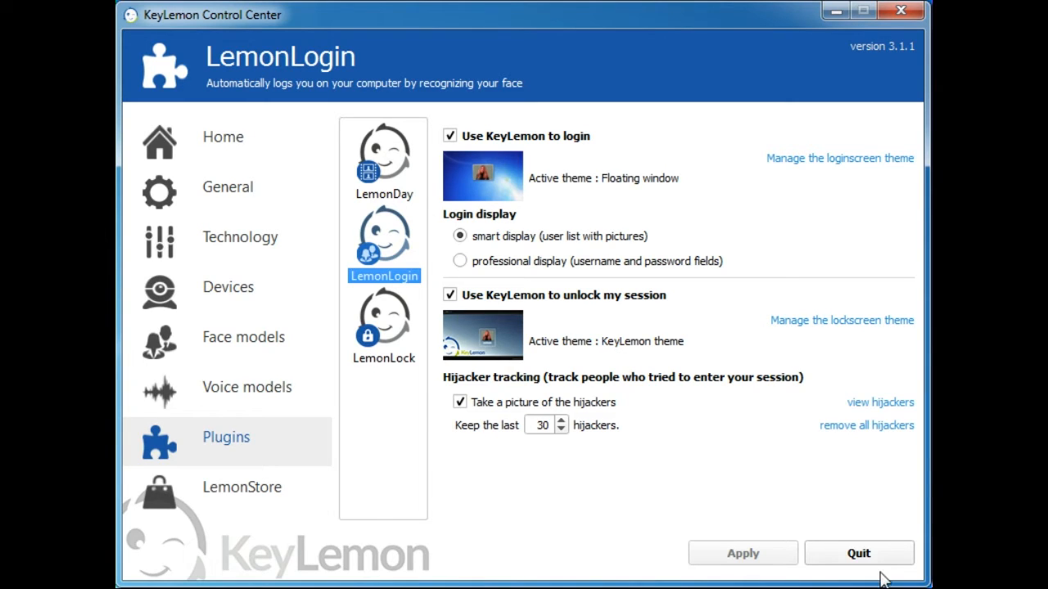
mouse_move(891, 564)
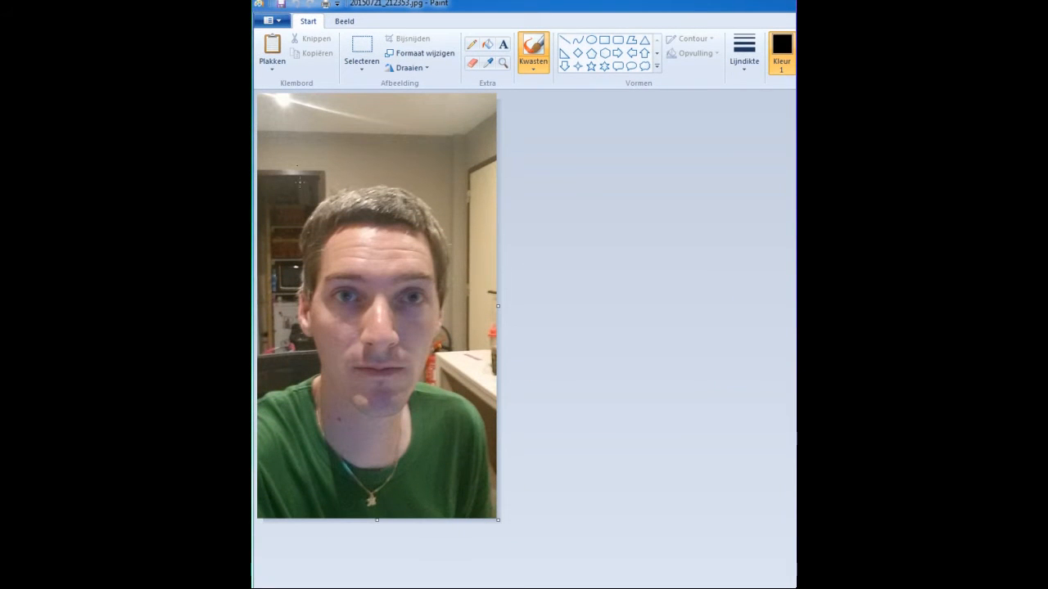
mouse_move(393, 249)
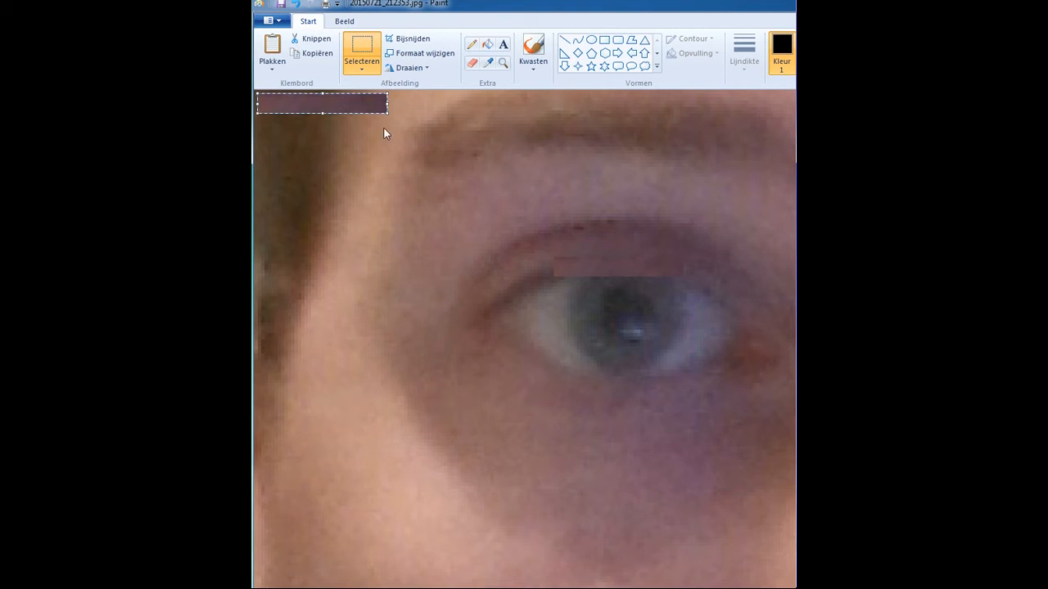
- Drag a skin patch over the eyelid in the selfie so the eye looks shut
drag(321, 103, 566, 280)
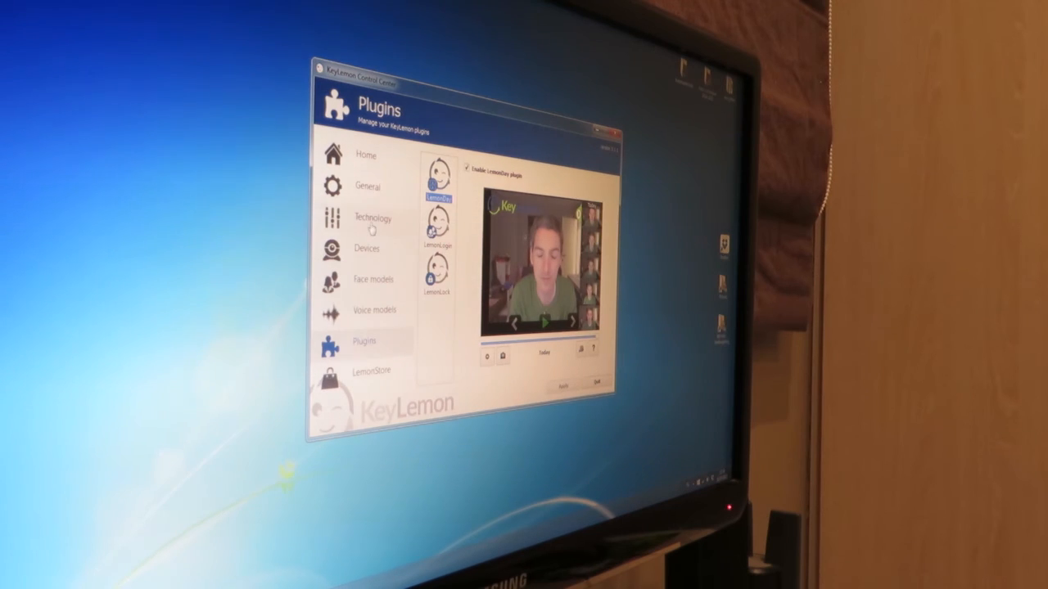
- Show Technology settings confirming High accuracy and one-blink detection under Face recognition countermeasures
click(372, 218)
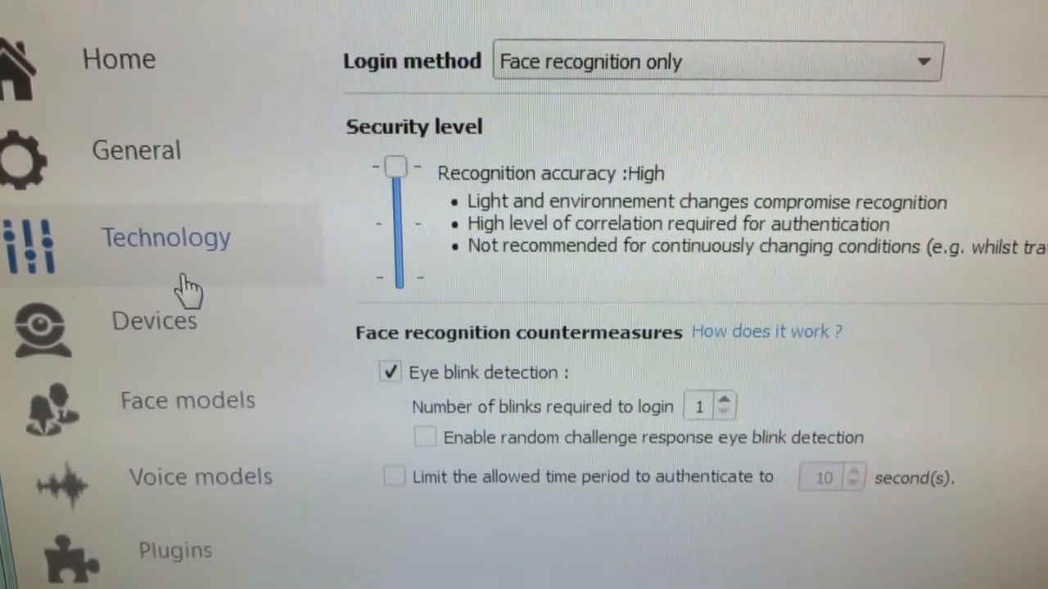
scroll(down, 3)
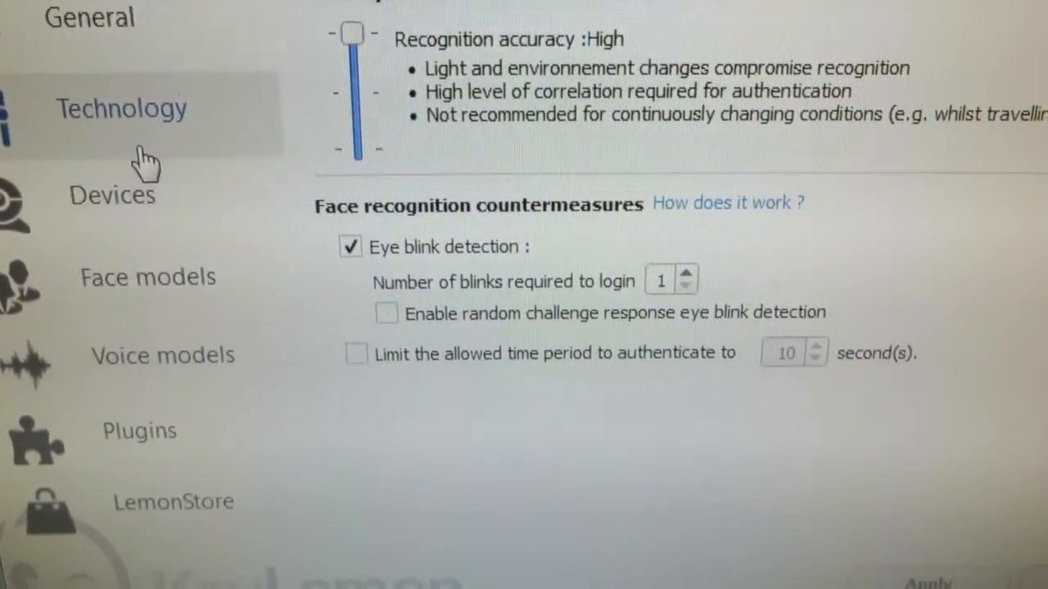